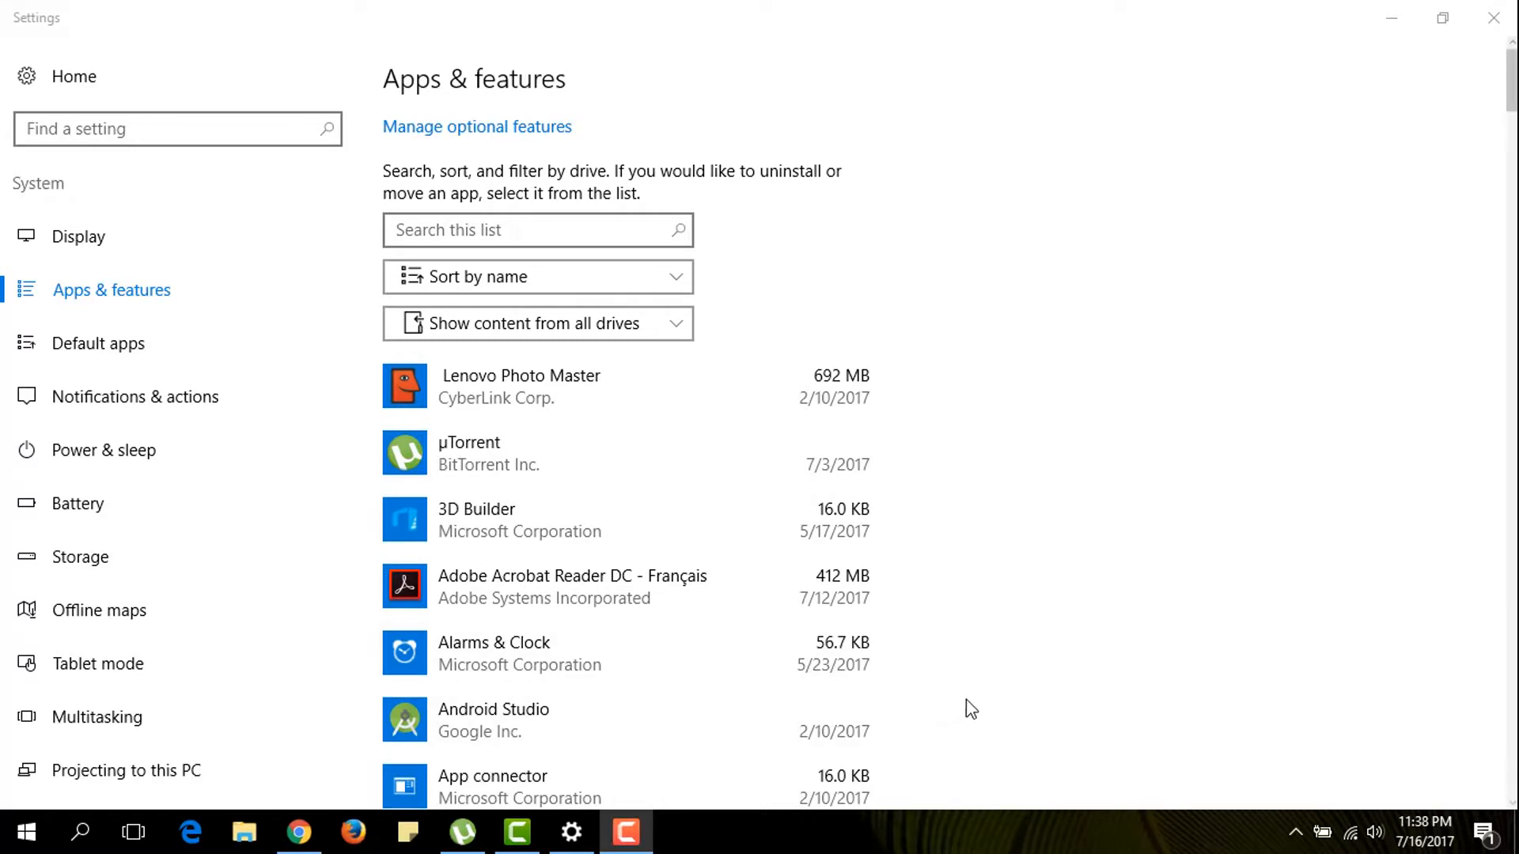
pyautogui.moveTo(1008, 703)
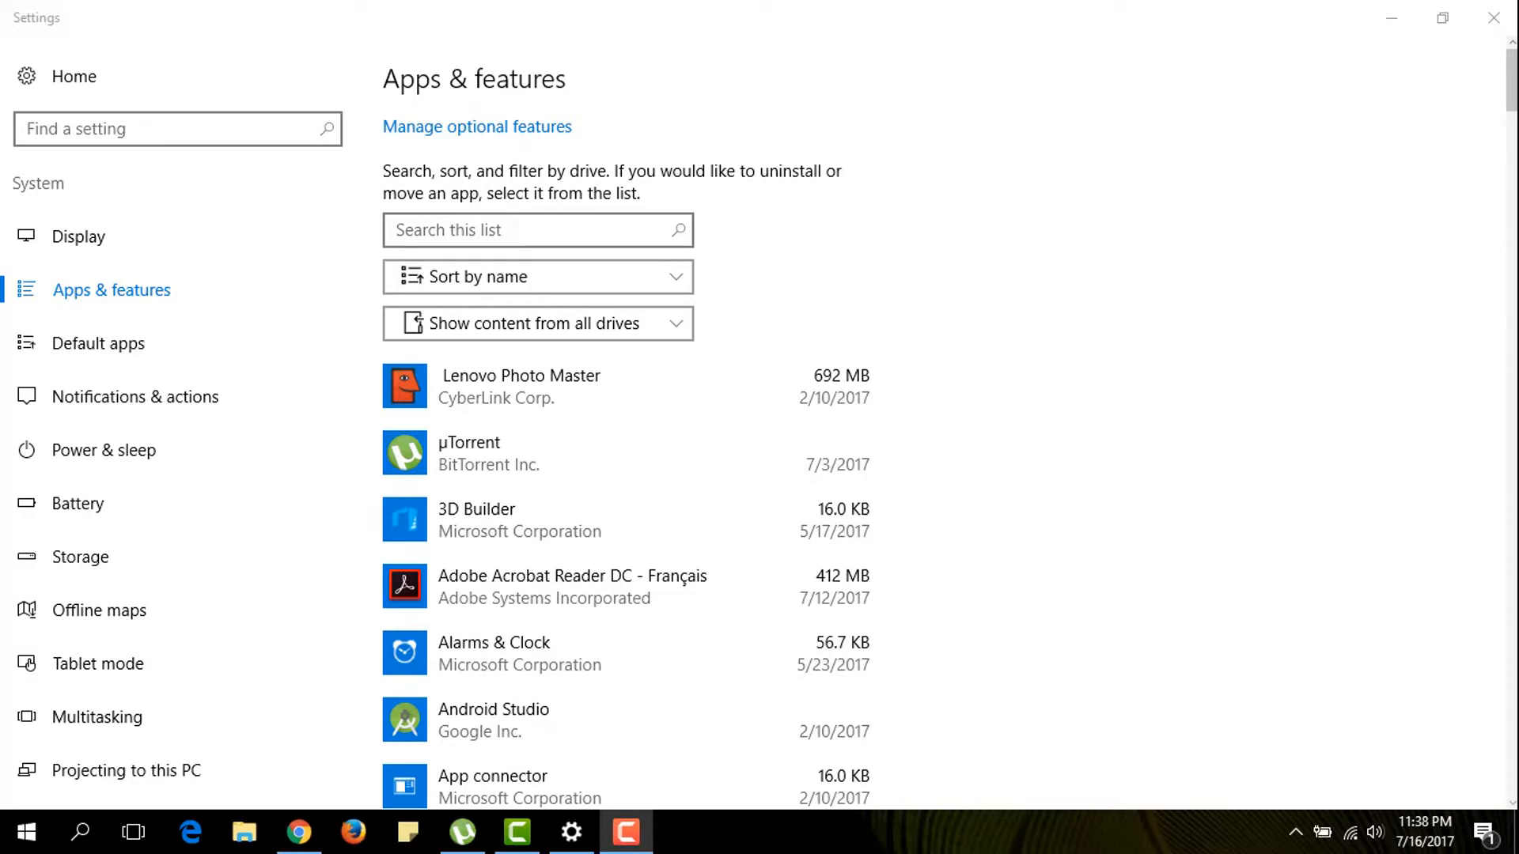
# Scroll the Apps & features list down to the HPE and Intel entries.
pyautogui.scroll(-3)
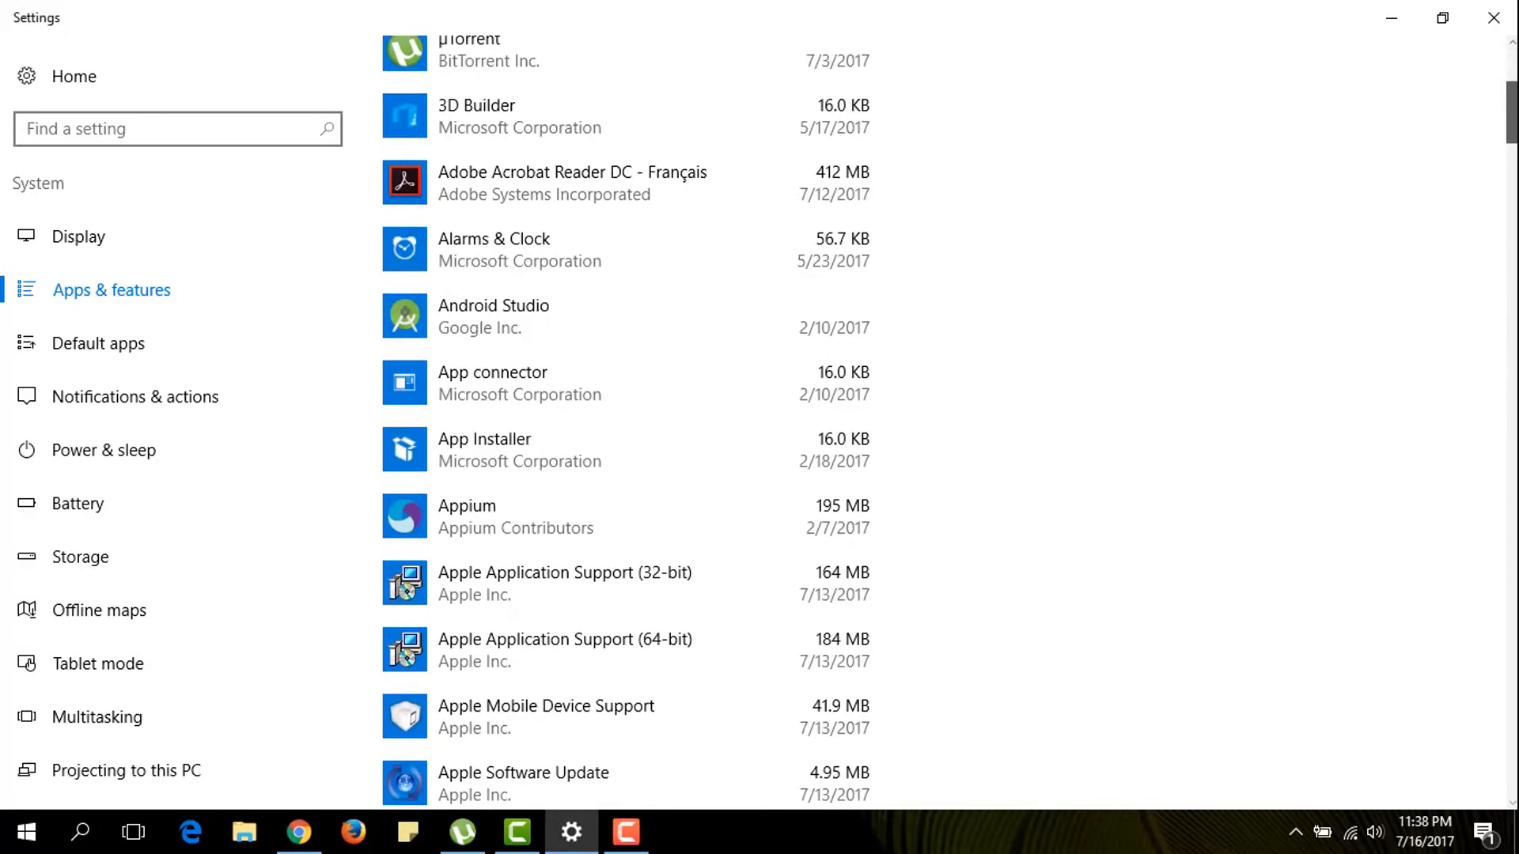
pyautogui.scroll(-3)
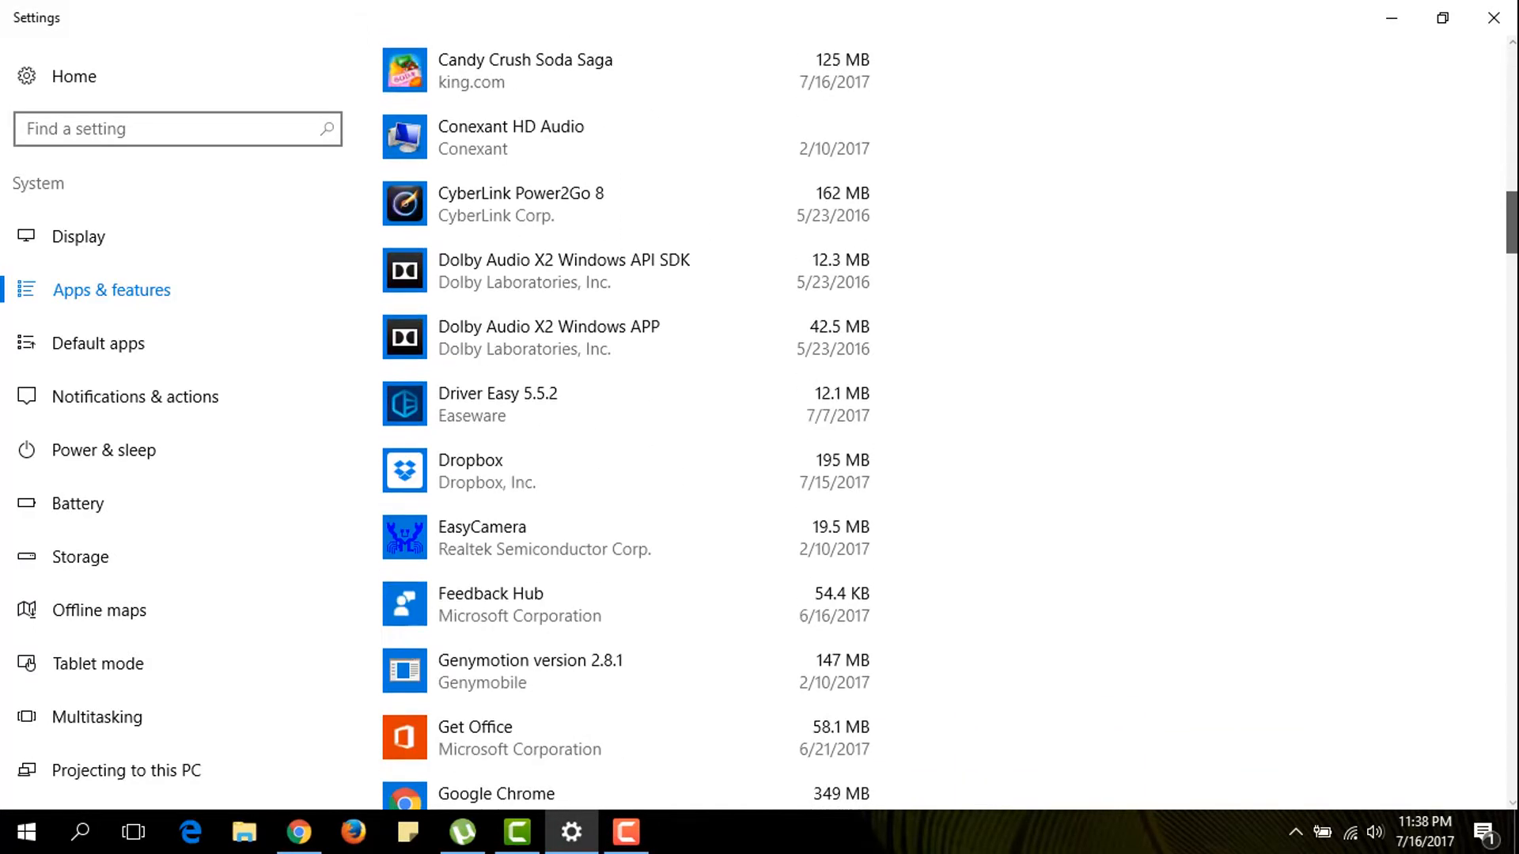
pyautogui.scroll(-3)
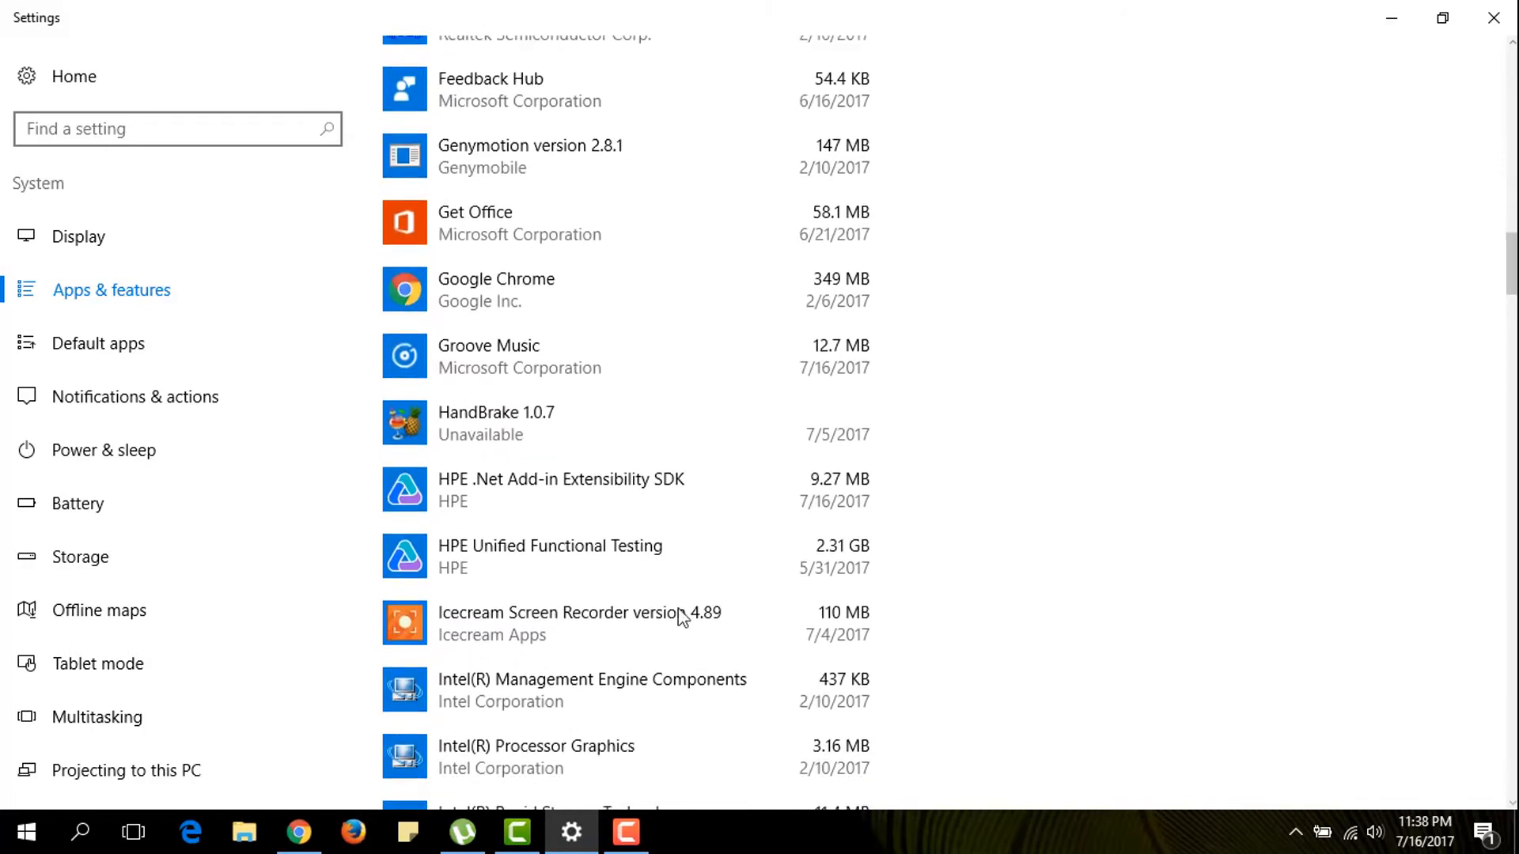
pyautogui.moveTo(616, 576)
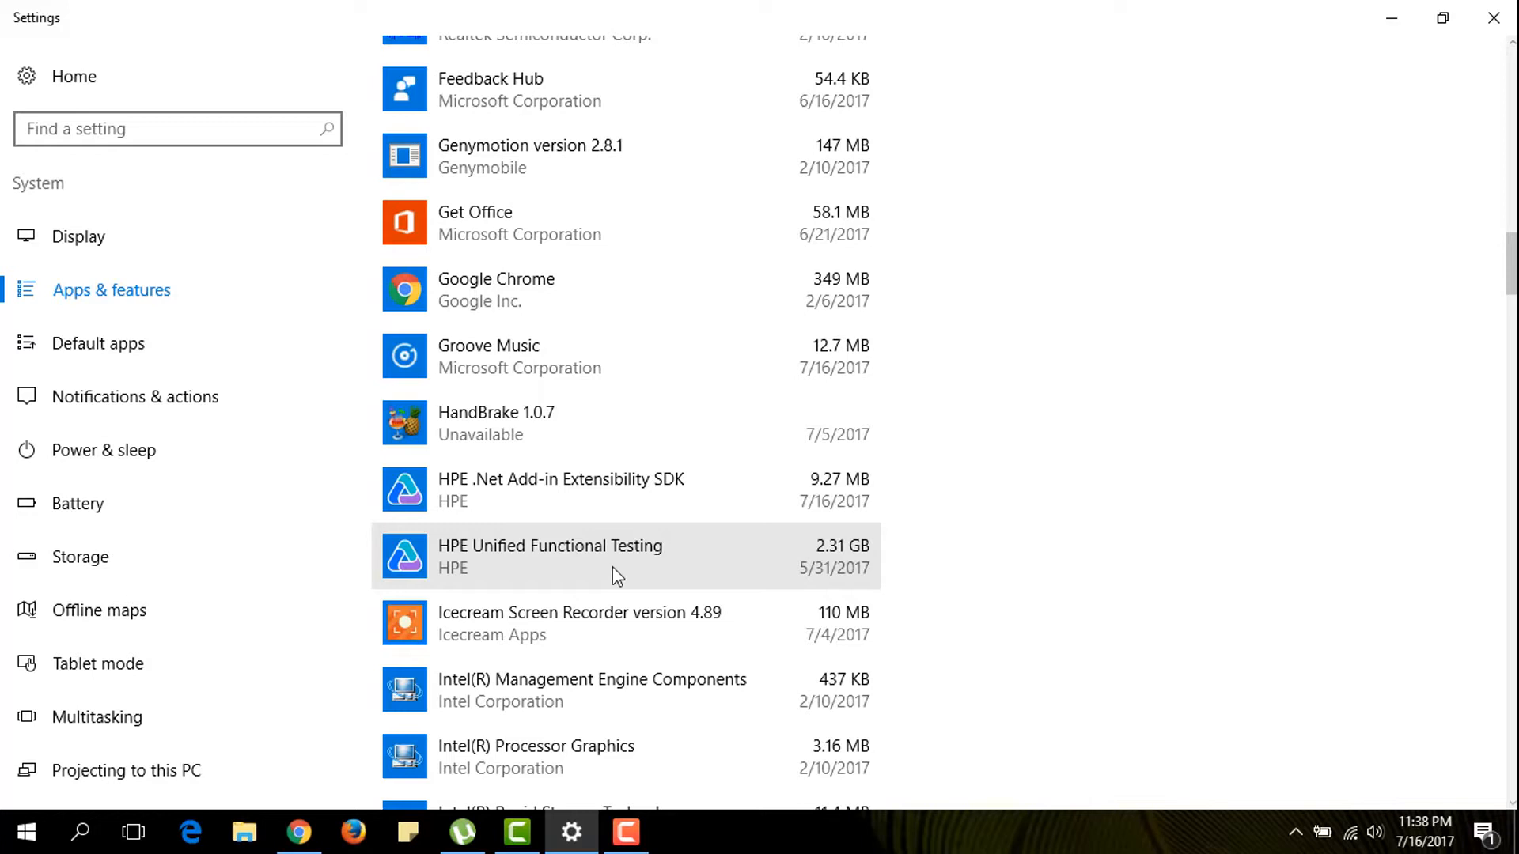
# Select HPE Unified Functional Testing and start Modify to launch its setup wizard.
pyautogui.click(627, 555)
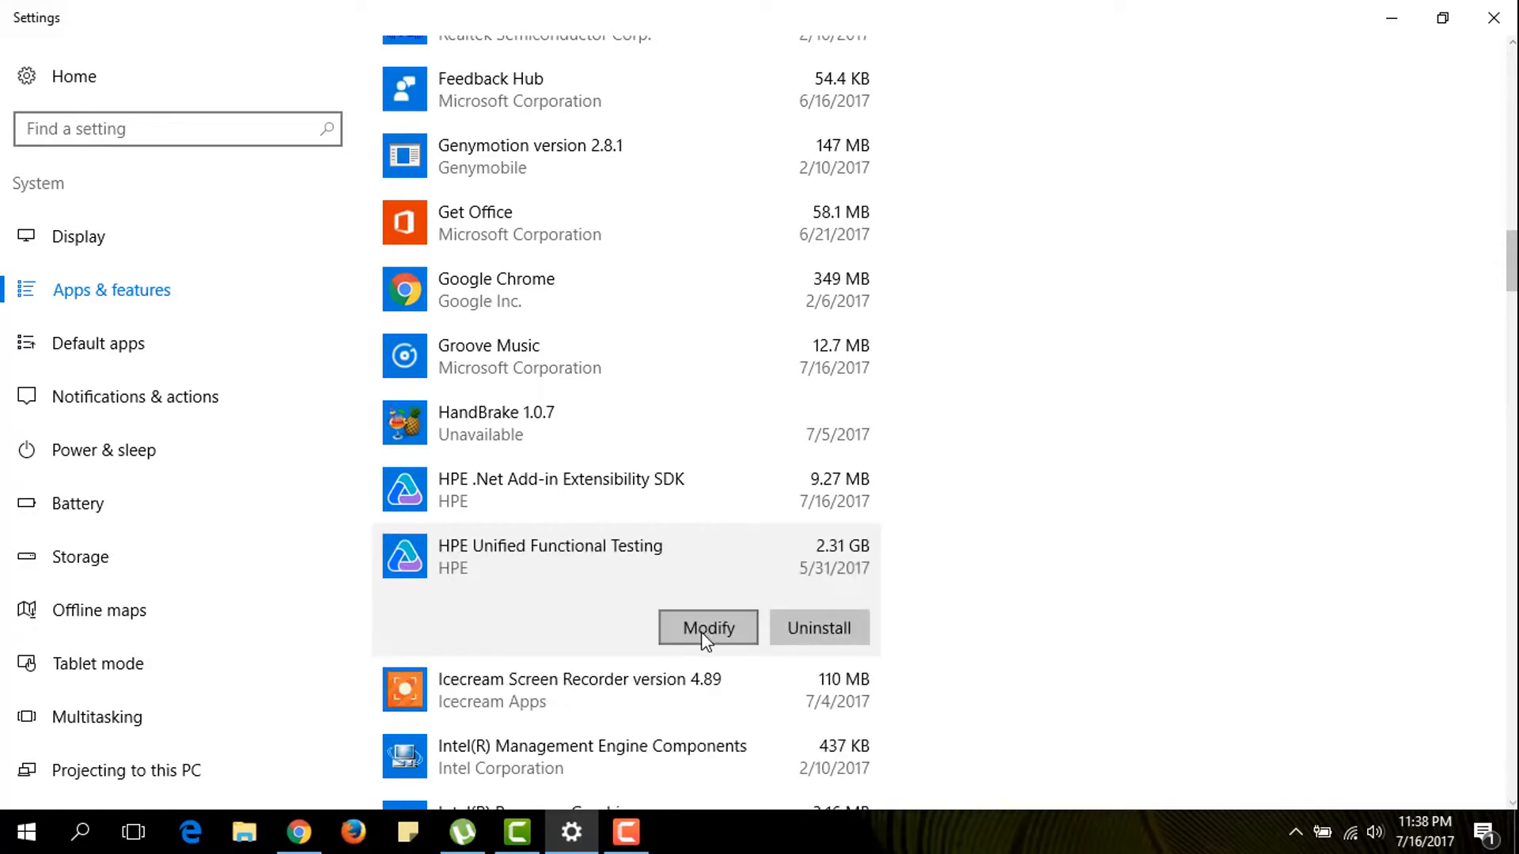
pyautogui.click(709, 629)
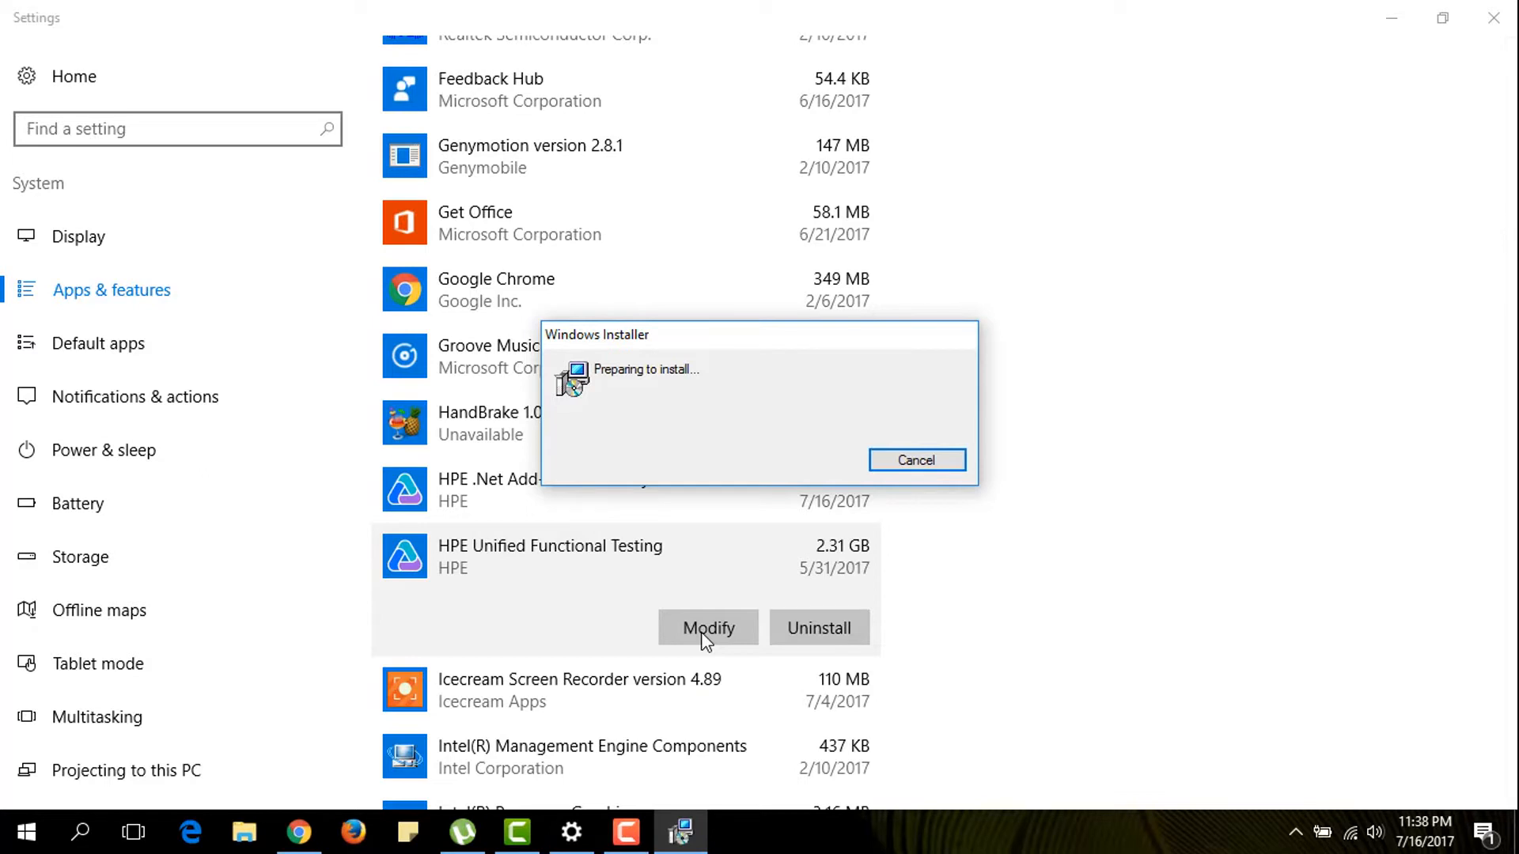
pyautogui.moveTo(676, 532)
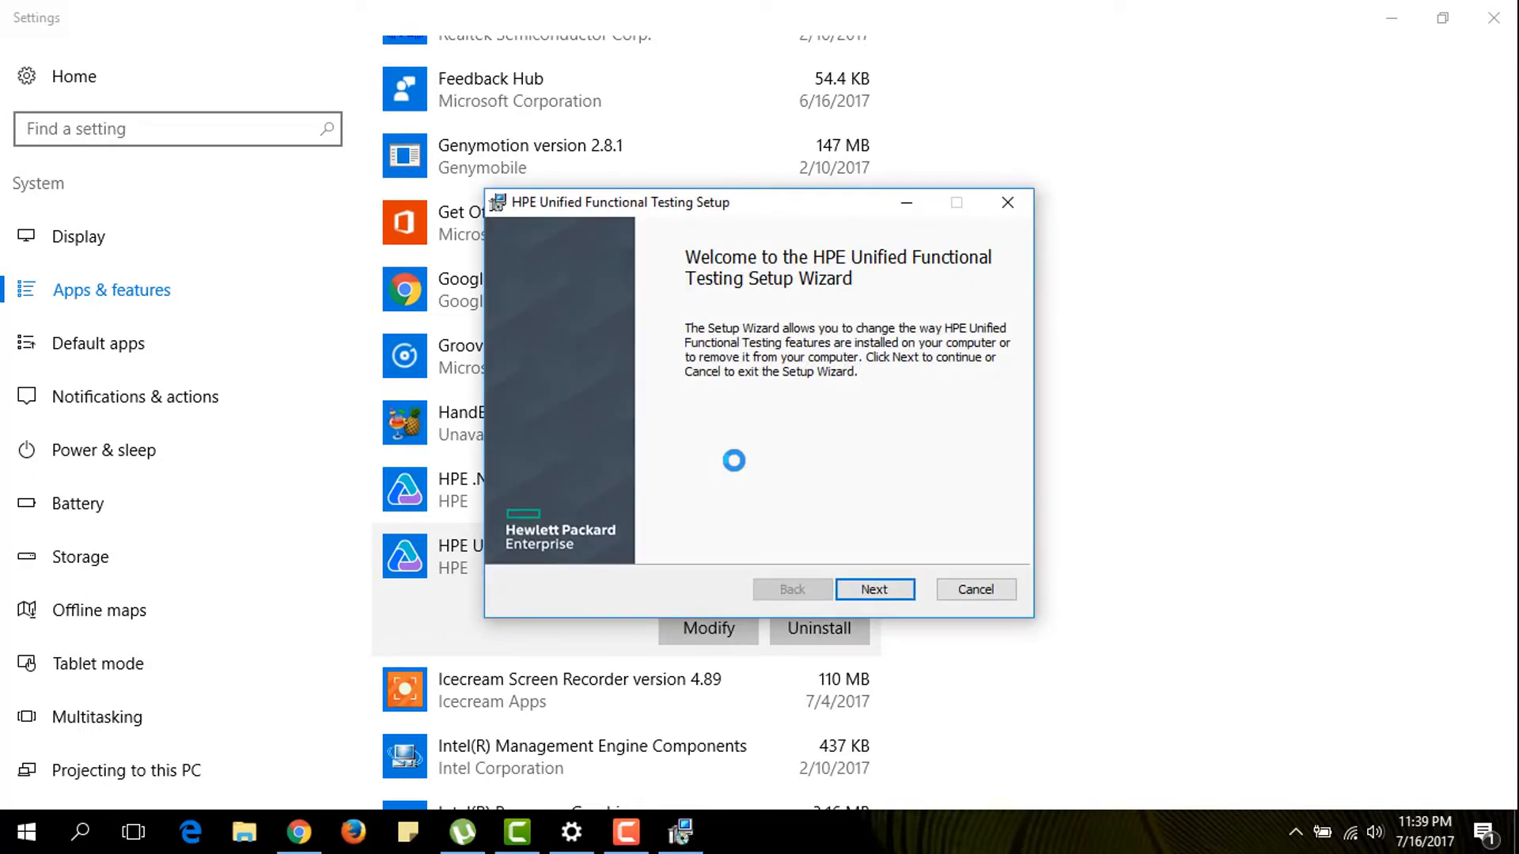
# Continue past the welcome page and choose Change to reach the Custom Setup feature list.
pyautogui.click(873, 588)
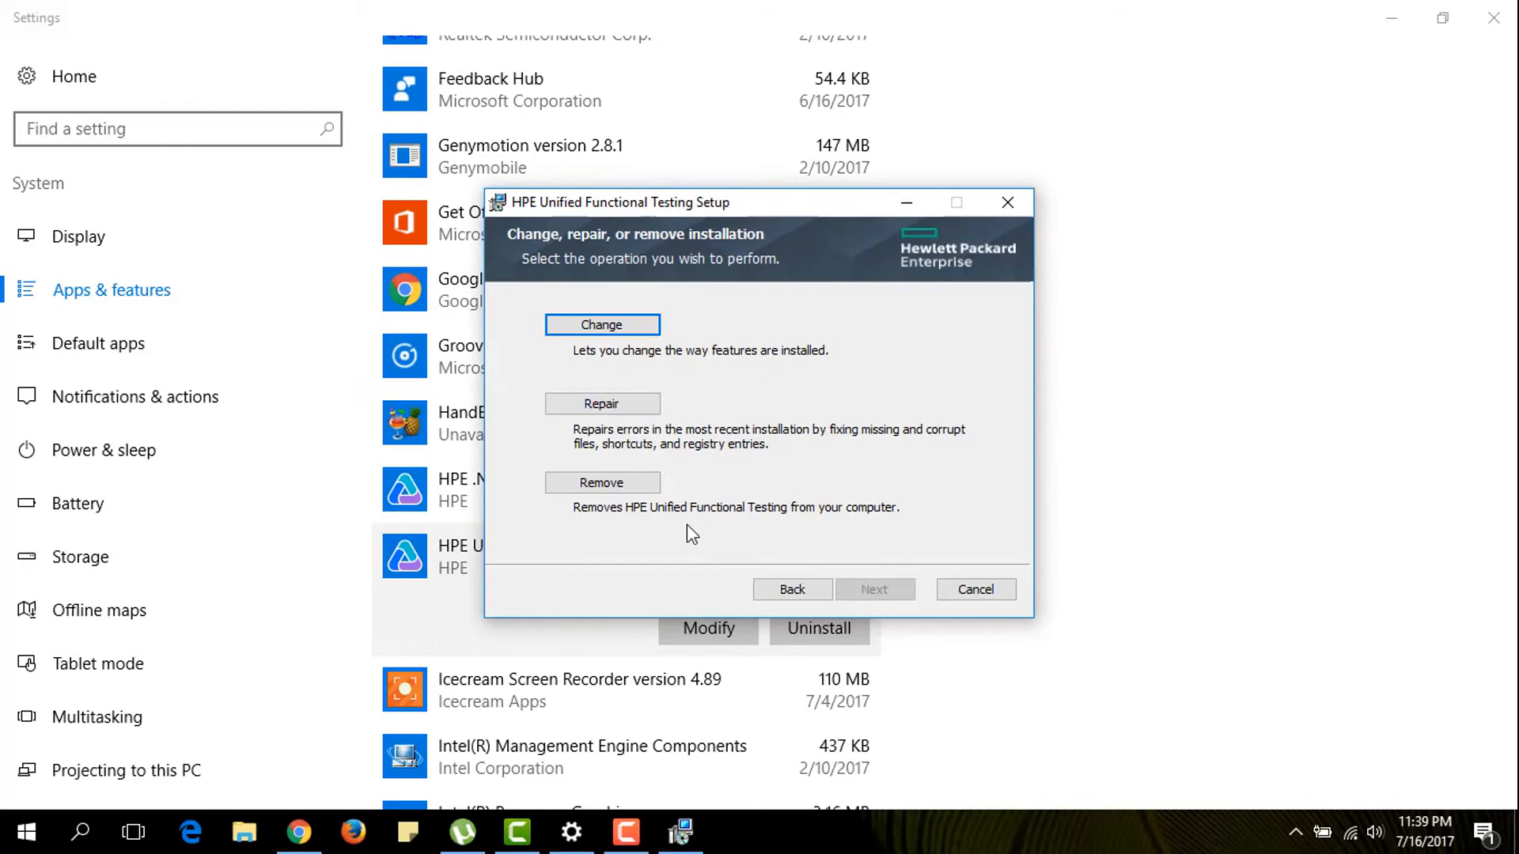
pyautogui.moveTo(602, 325)
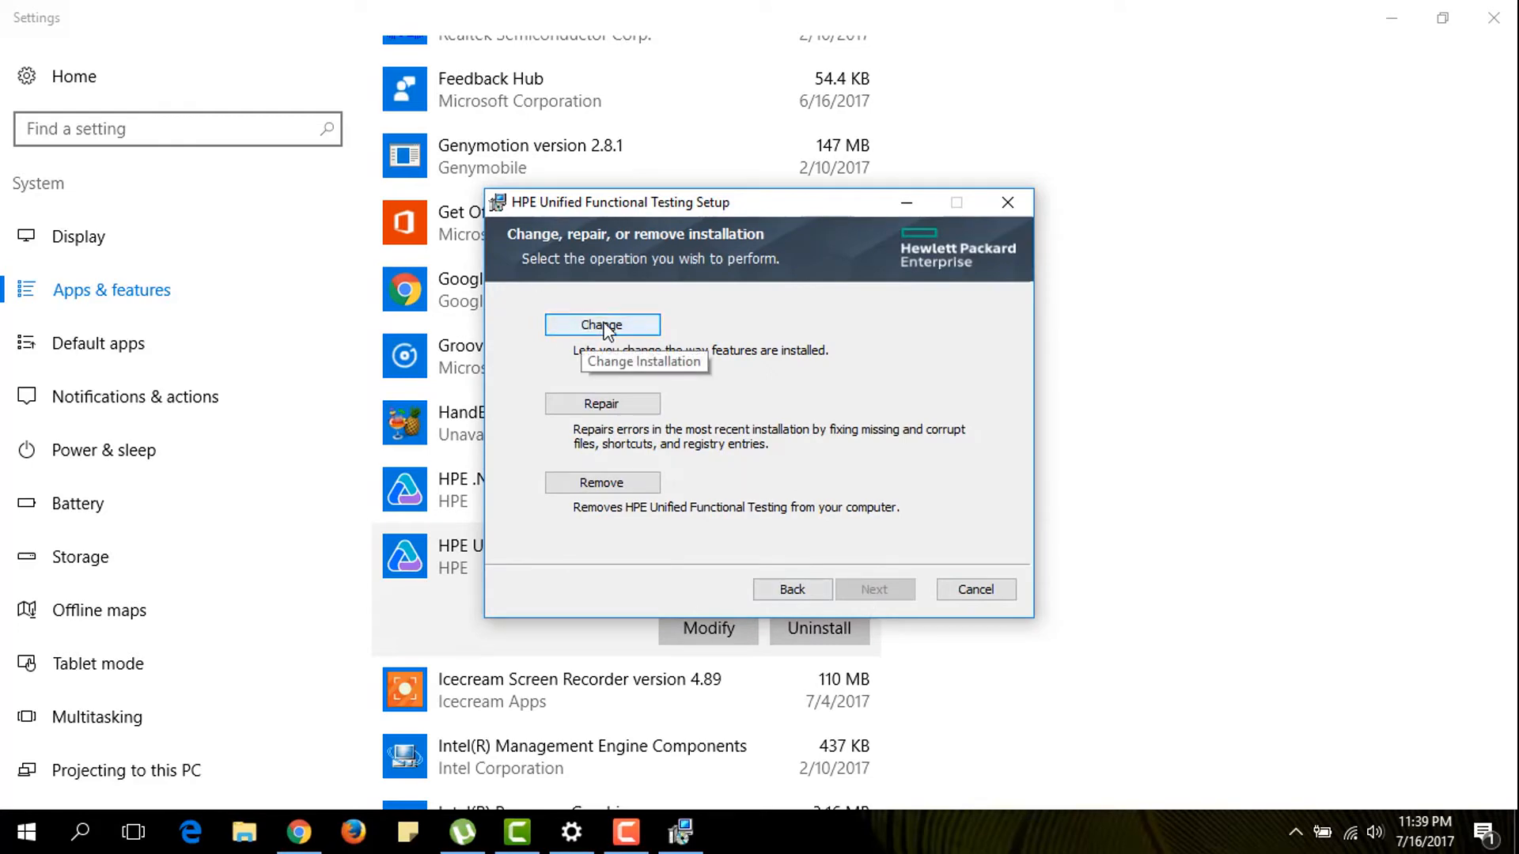
pyautogui.click(601, 325)
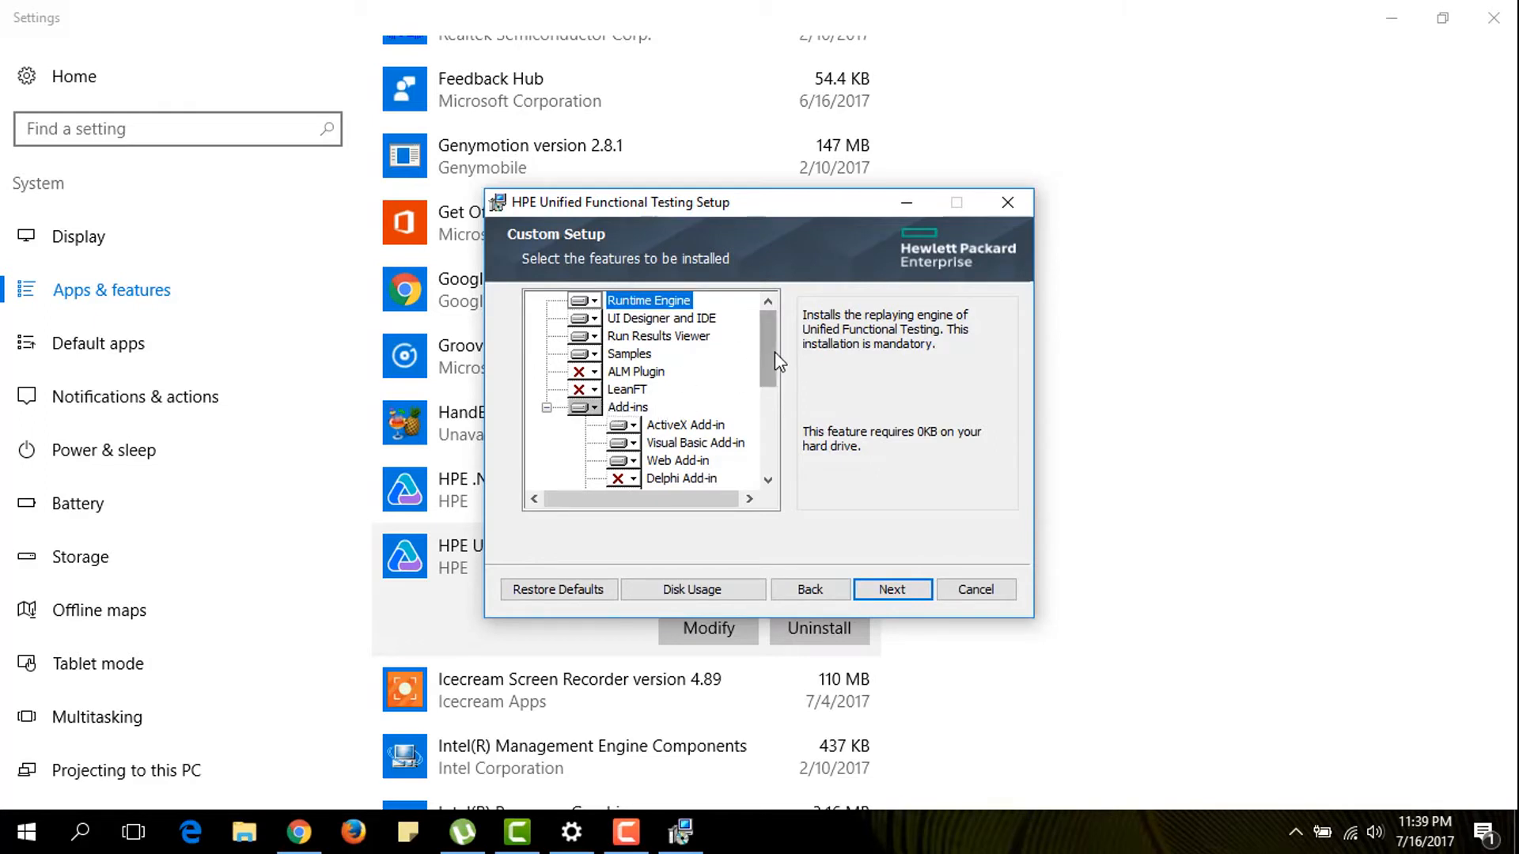
# Expand and select the .NET Add-in to show its Silverlight and WPF sub-add-ins.
pyautogui.scroll(-3)
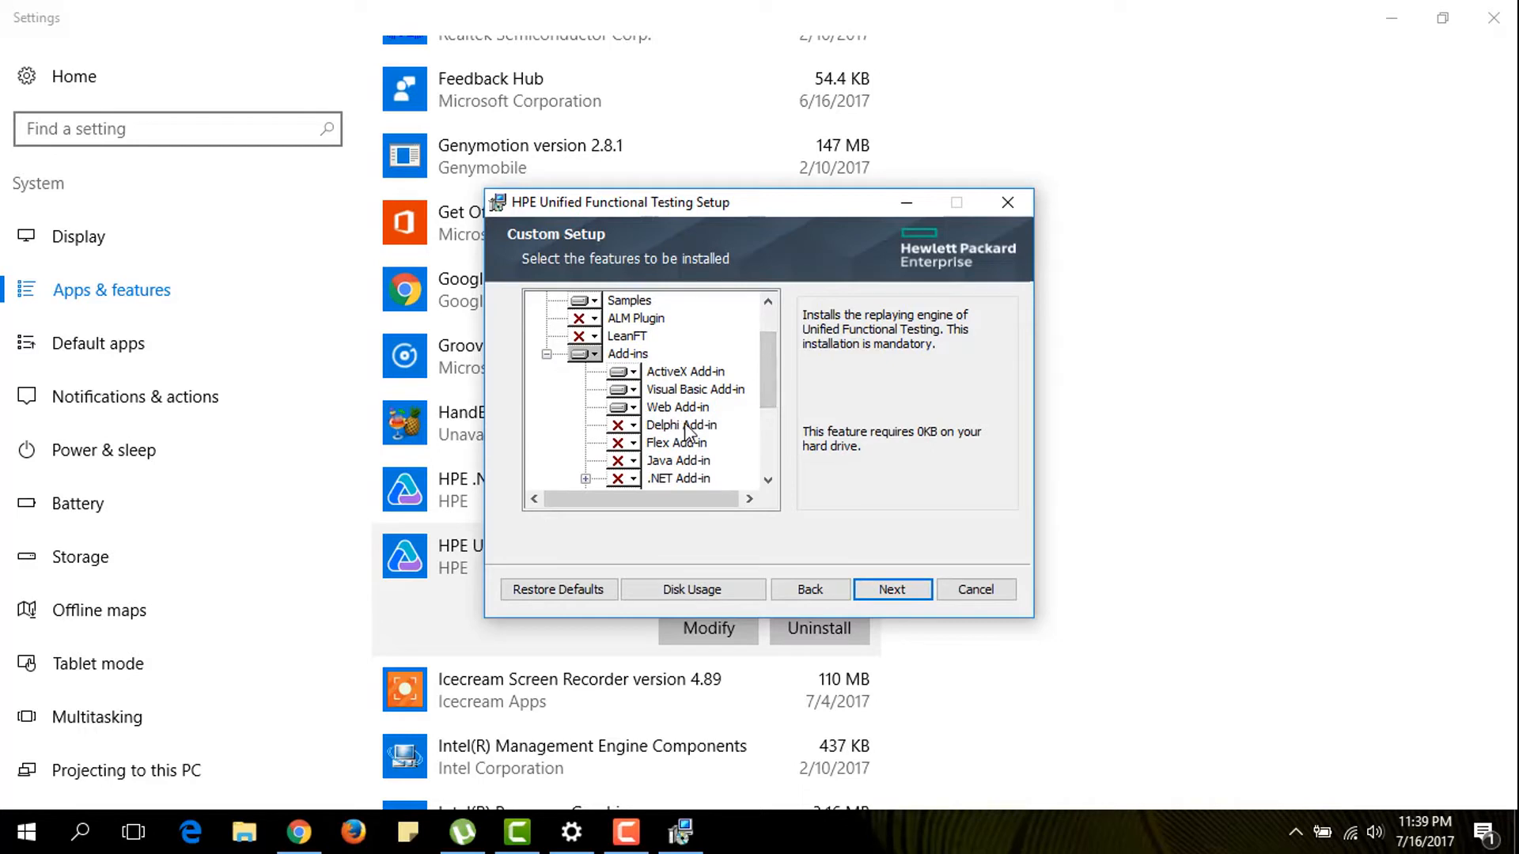
pyautogui.scroll(-3)
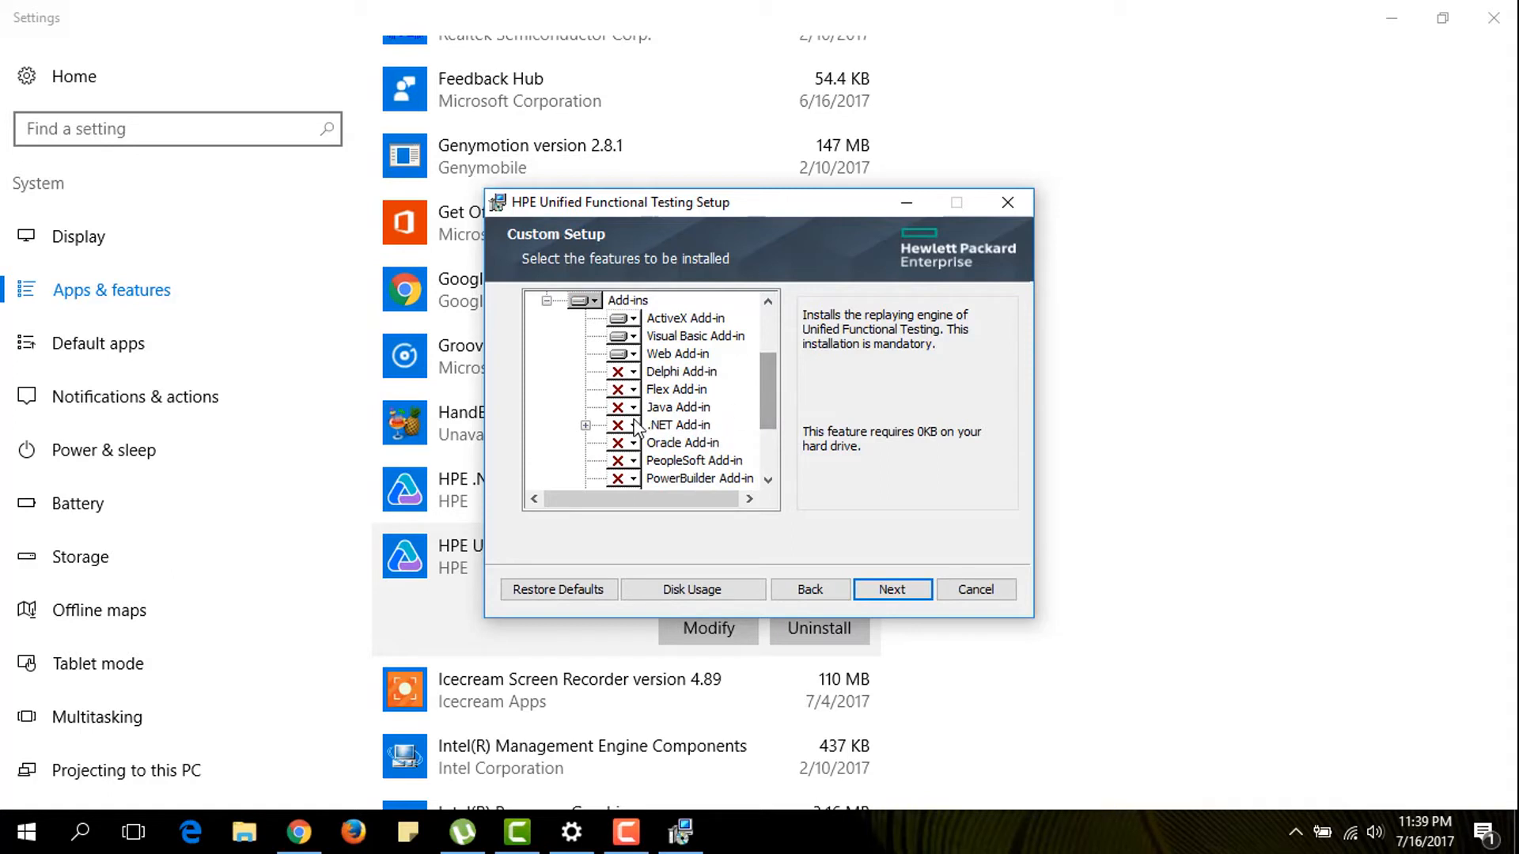
pyautogui.click(586, 426)
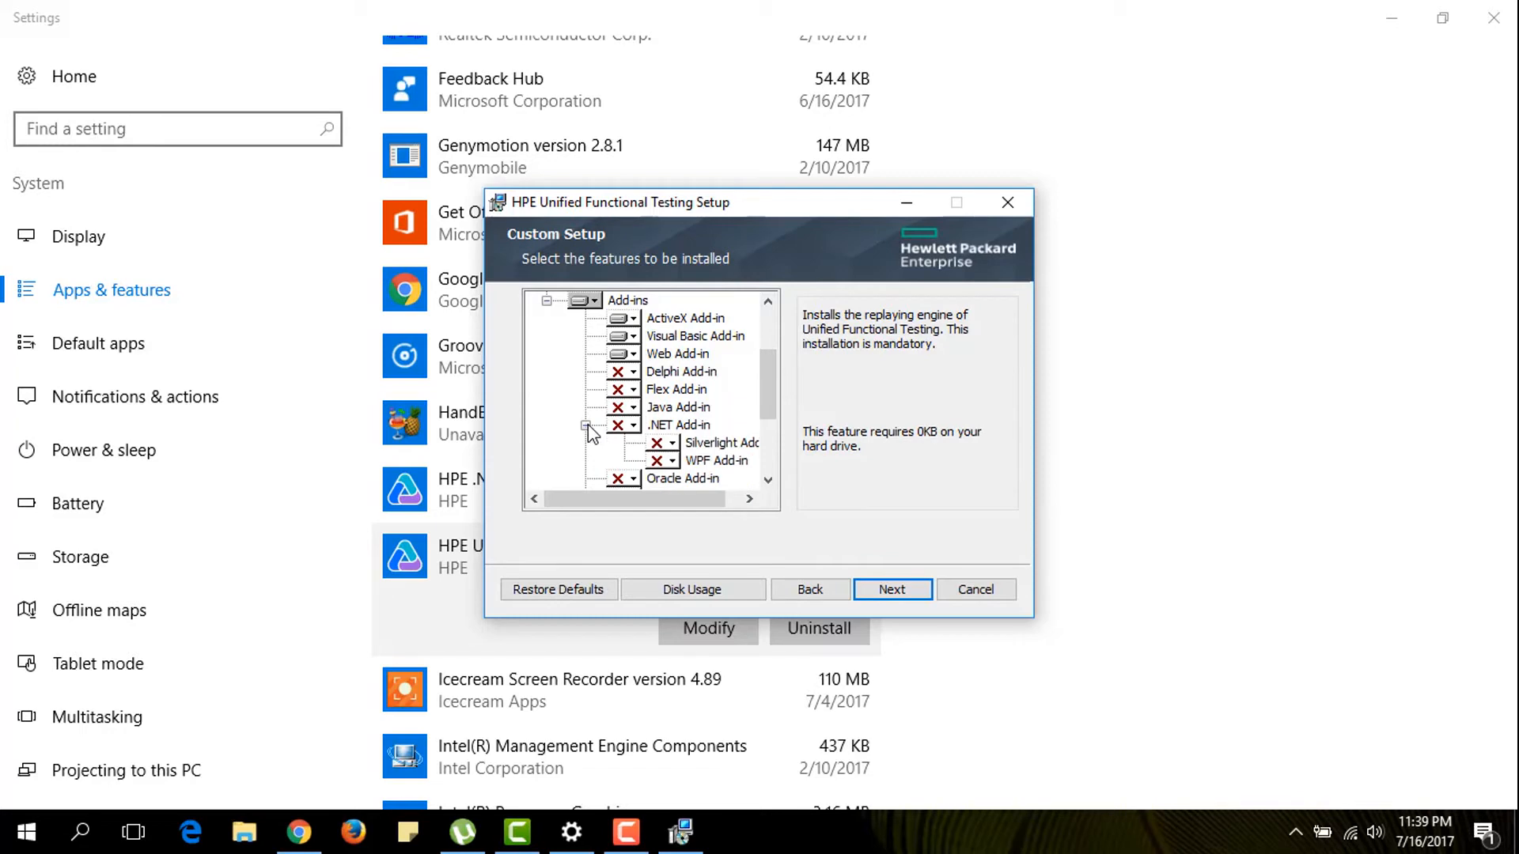
pyautogui.click(679, 426)
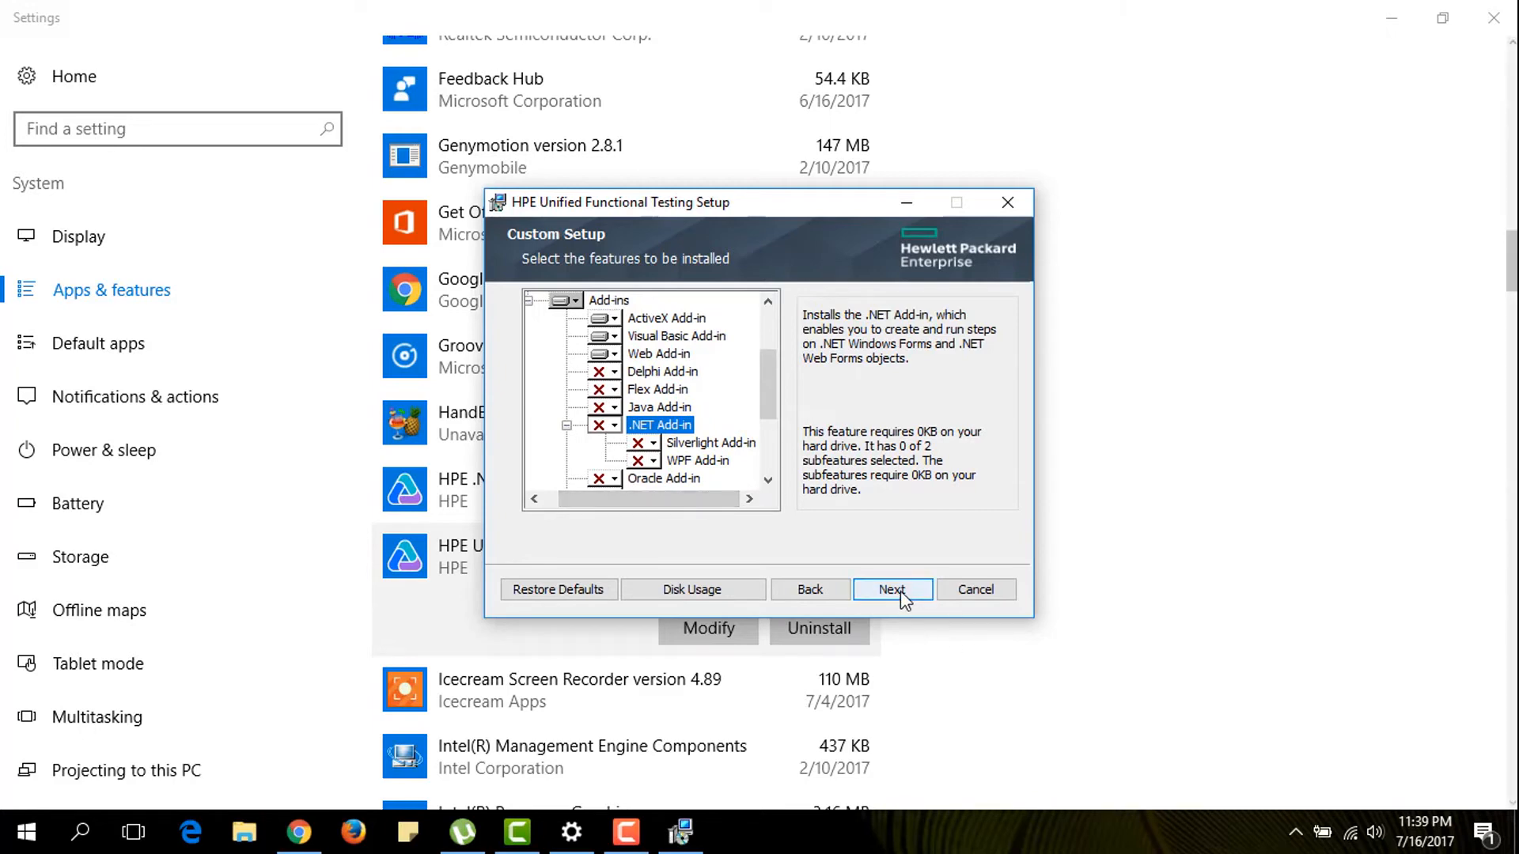
# Keep the UFT configuration options and apply the feature changes until setup completes.
pyautogui.click(891, 588)
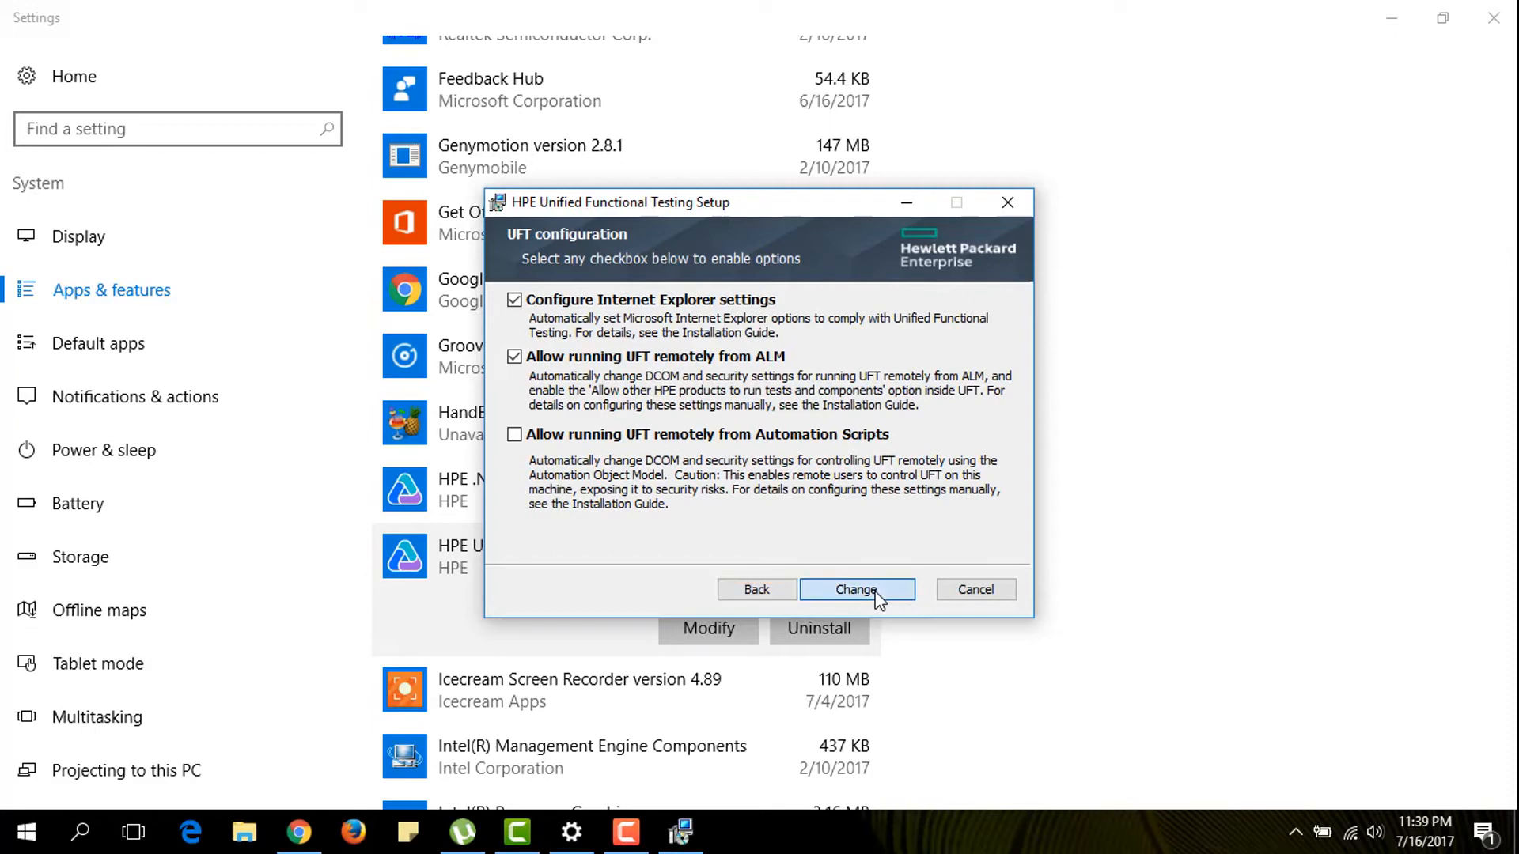
pyautogui.click(856, 590)
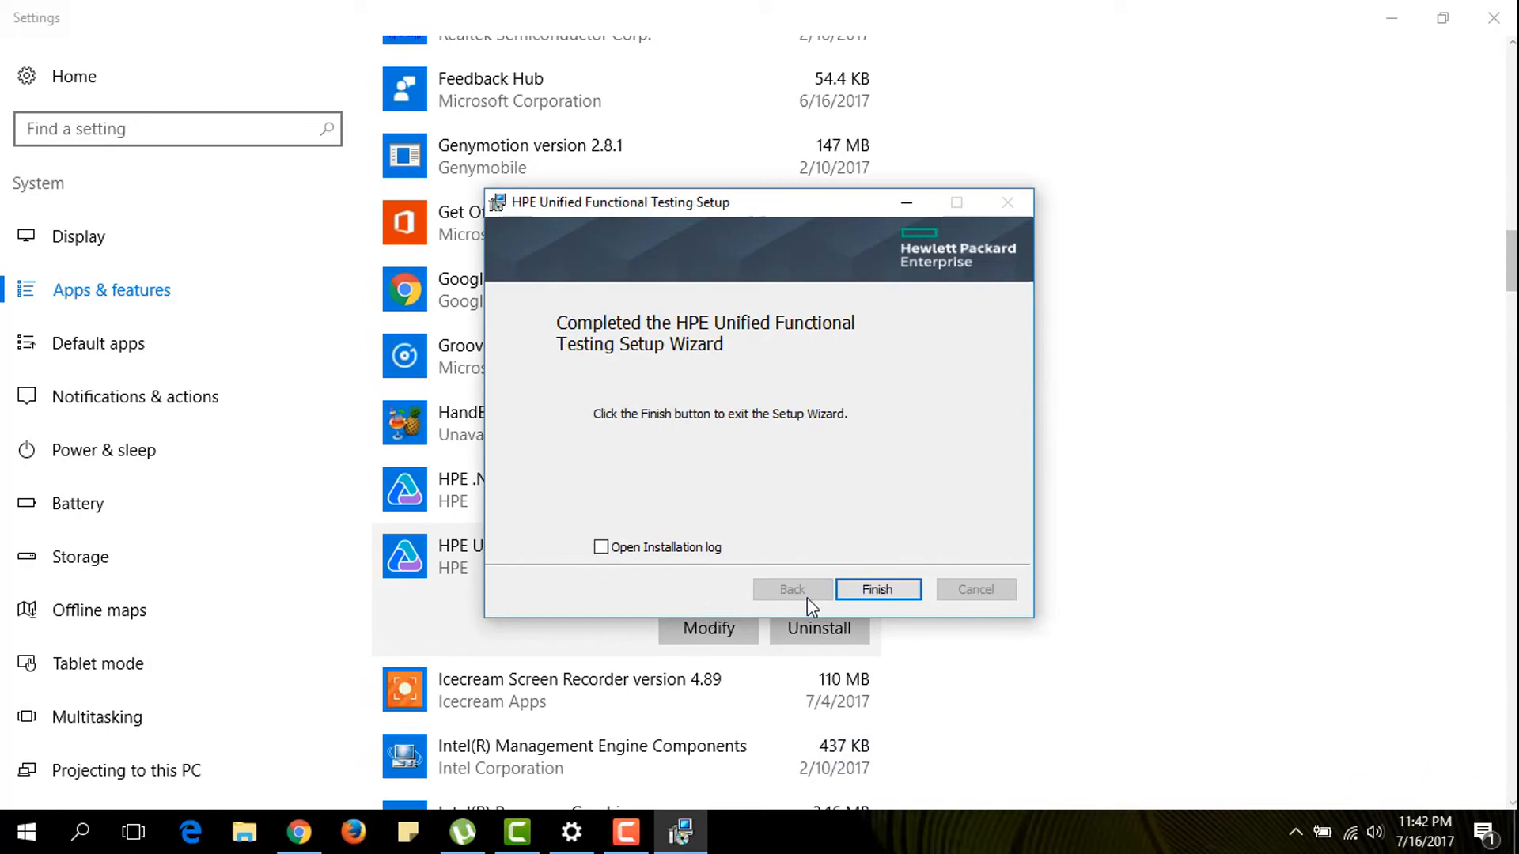
pyautogui.moveTo(845, 451)
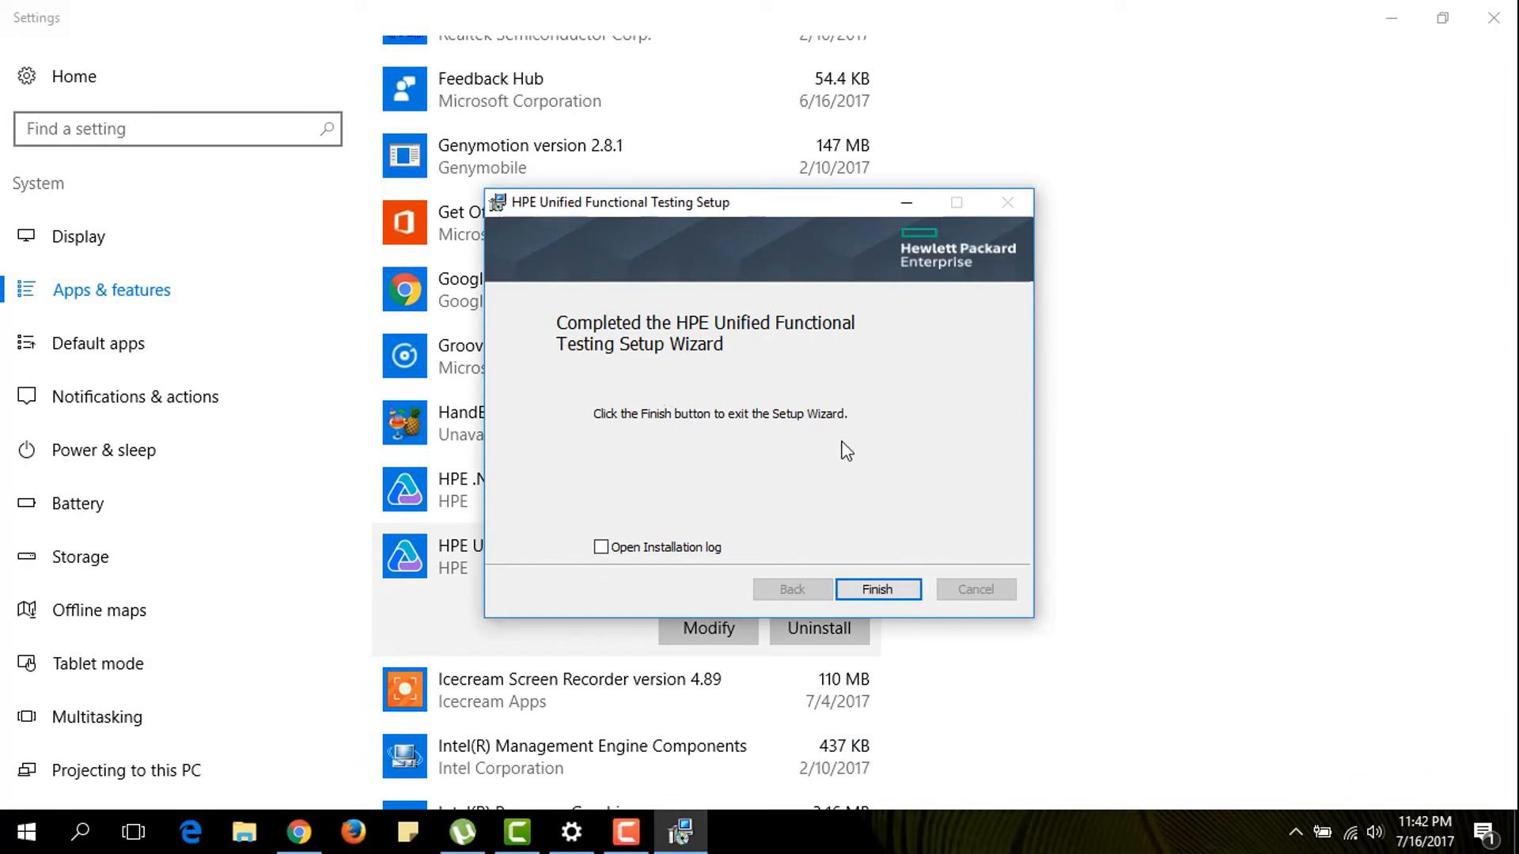
# Finish the completed setup wizard so UFT launches with its Add-in Manager.
pyautogui.click(876, 589)
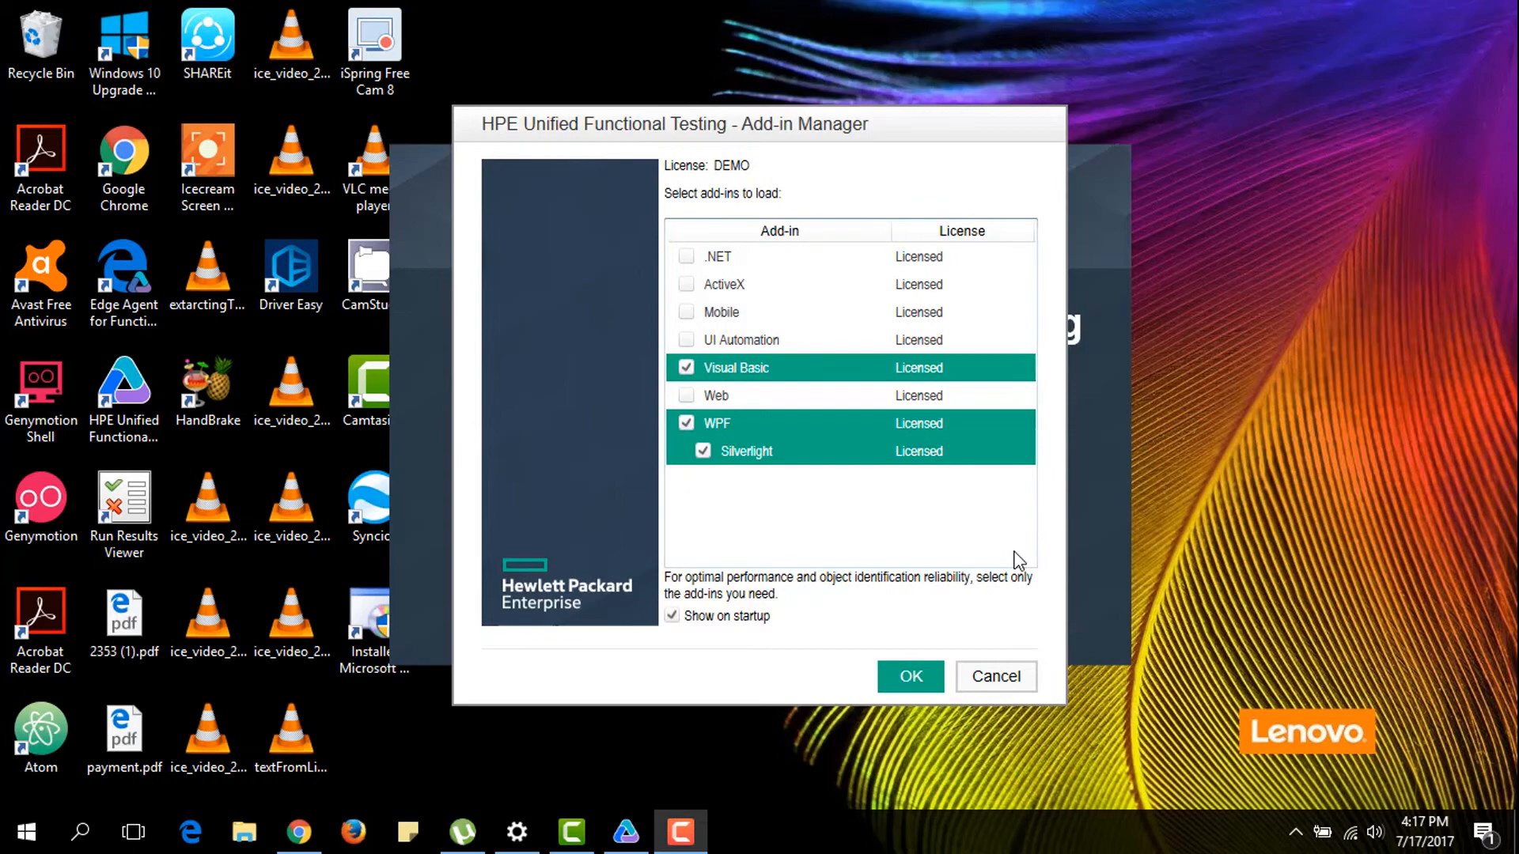
pyautogui.moveTo(766, 122)
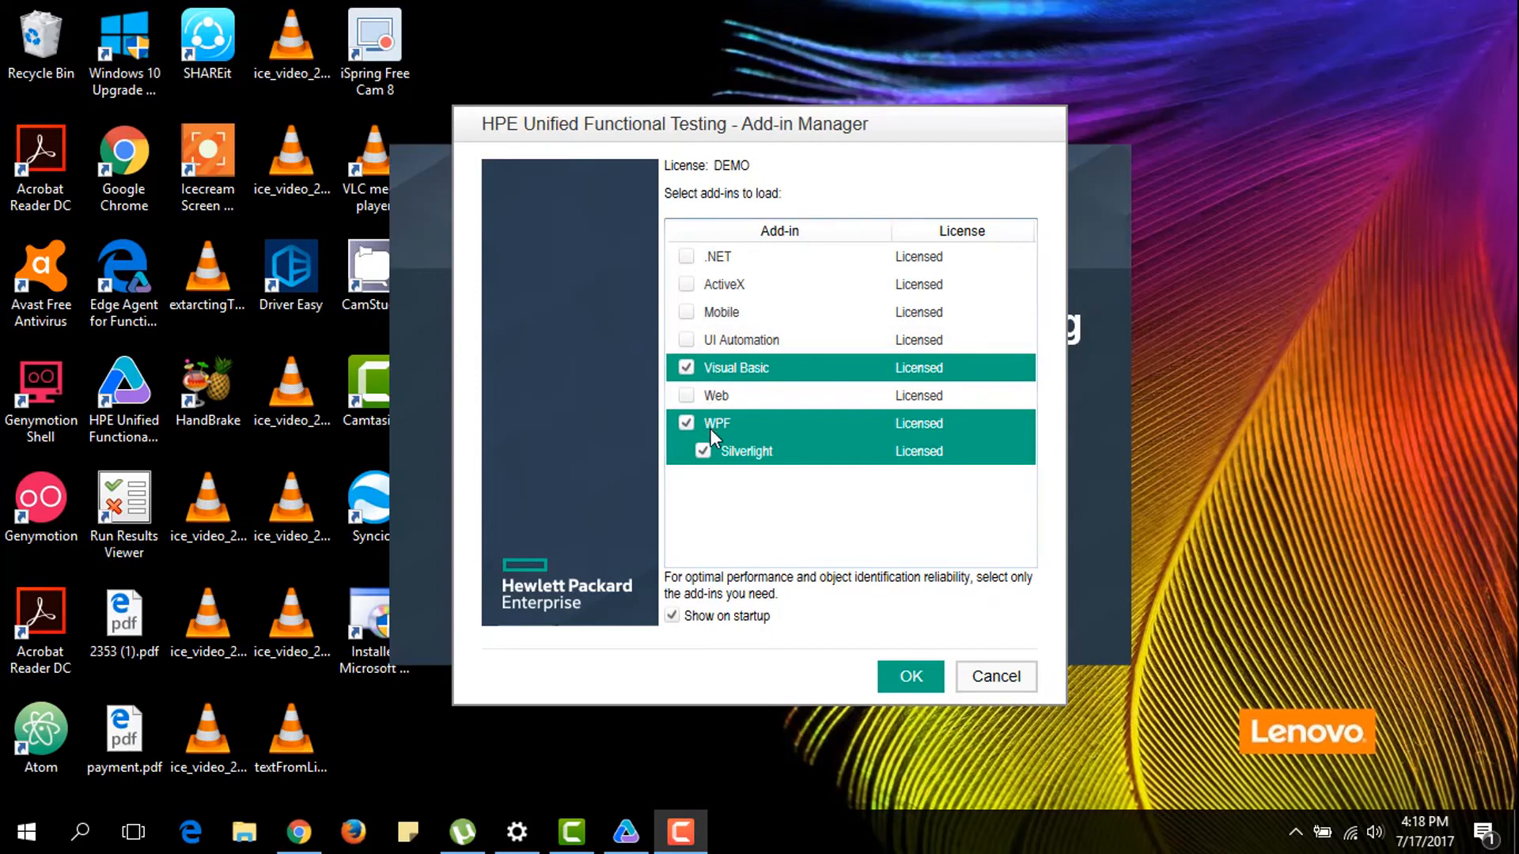
pyautogui.moveTo(763, 429)
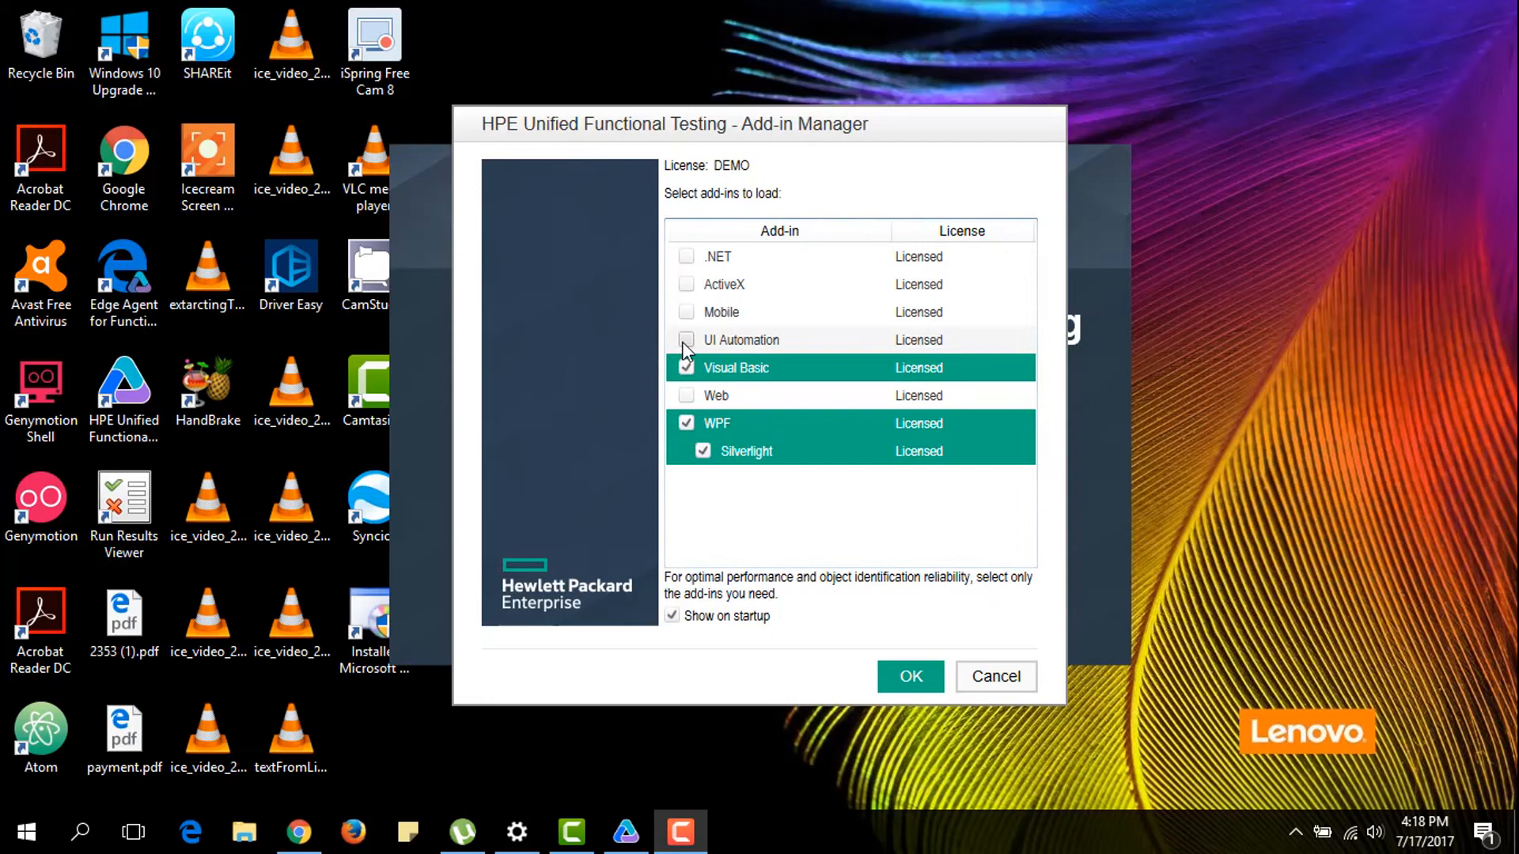
# Tick the UI Automation and Mobile add-ins in the Add-in Manager.
pyautogui.click(687, 339)
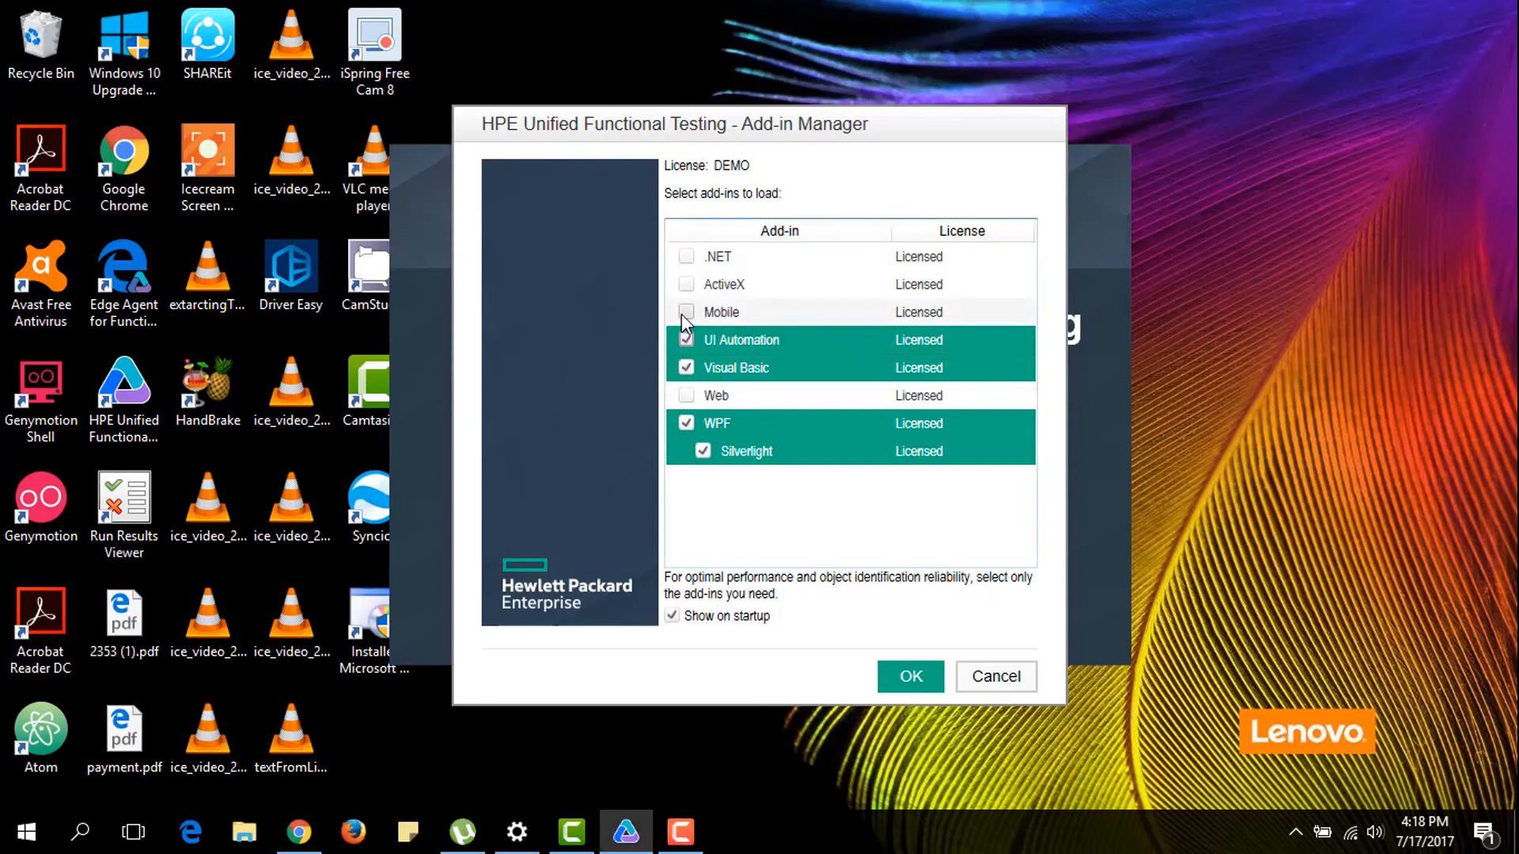
pyautogui.click(686, 312)
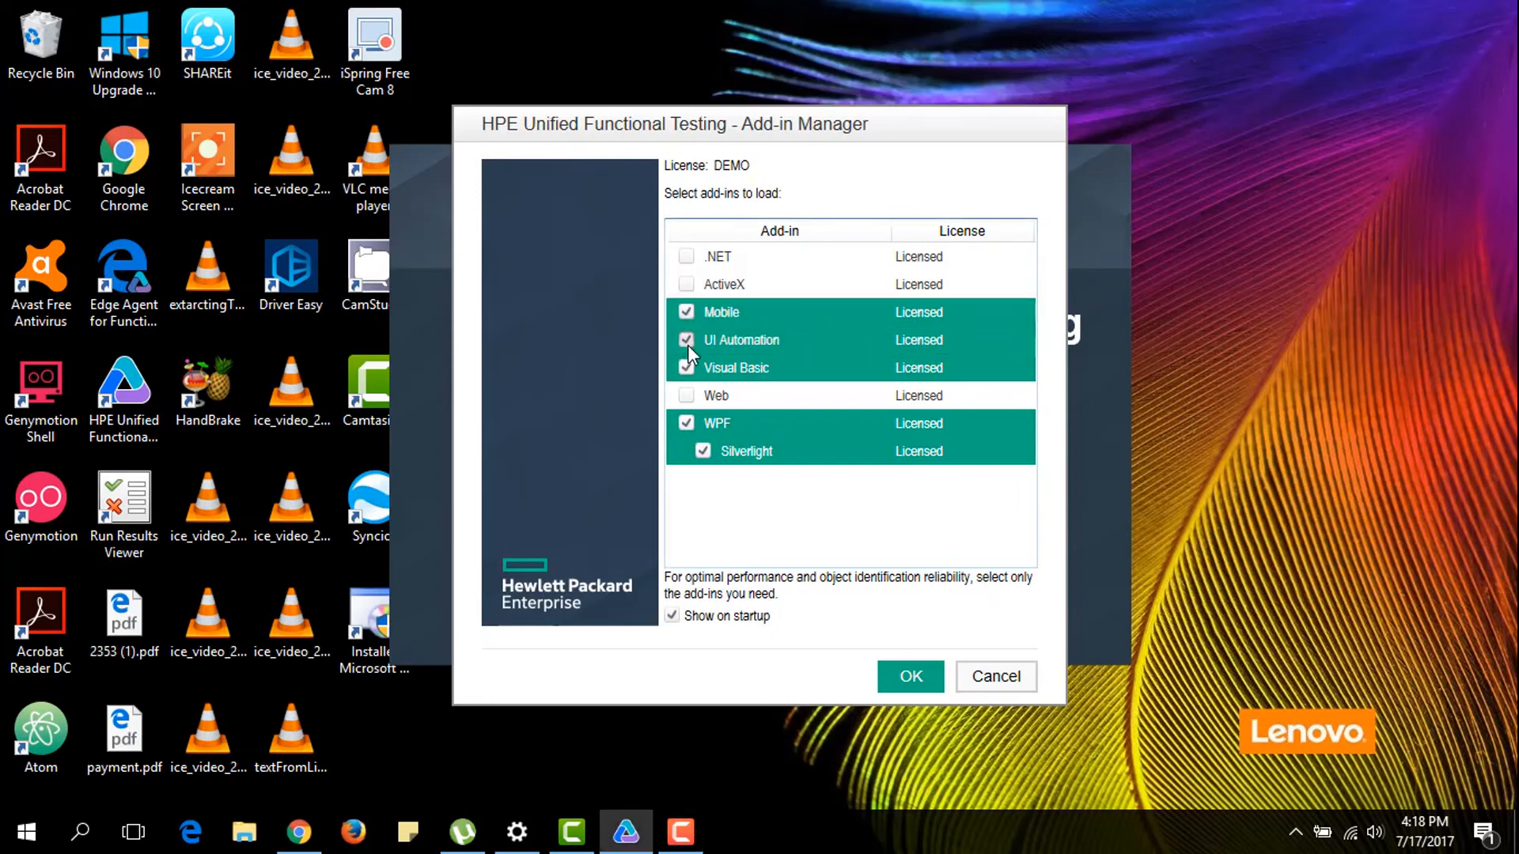